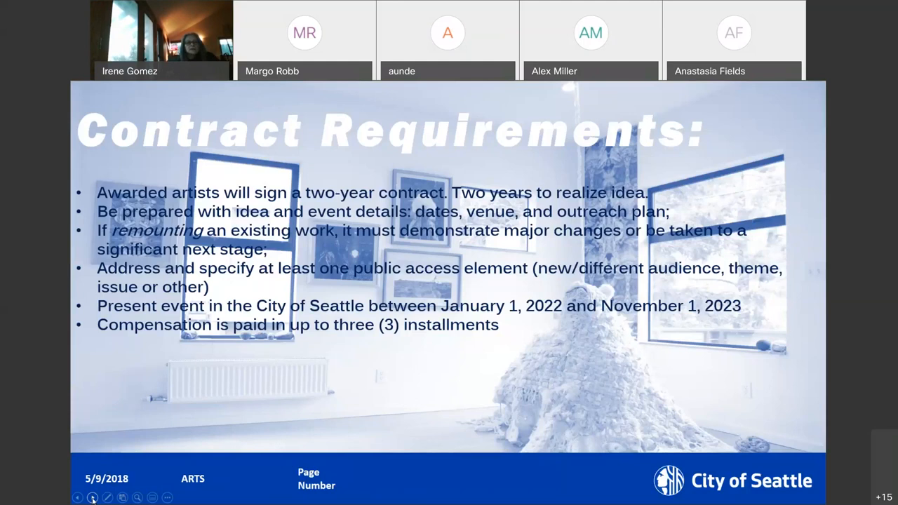
{"action": "mouse_move", "coordinate": [91, 409]}
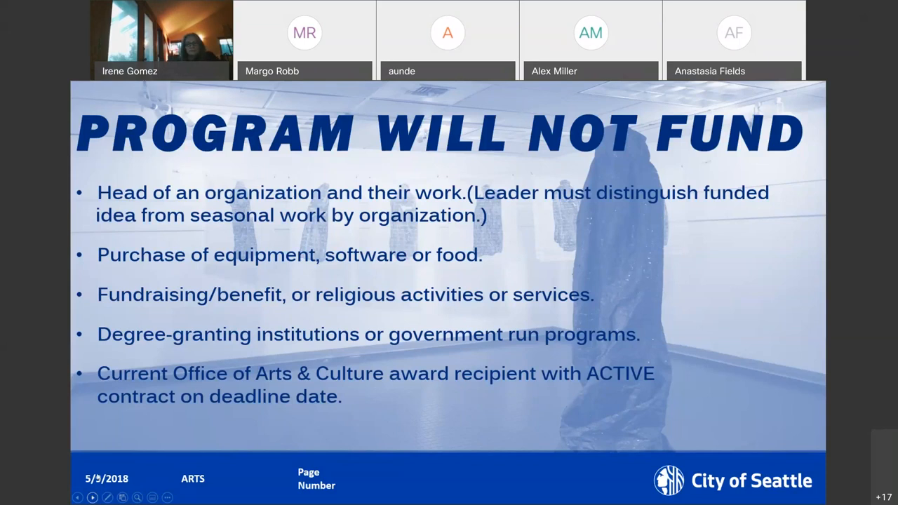
Advance the shared presentation to the Photo Credits slide listing image sources for slides 1-14.
{"action": "left_click", "coordinate": [93, 496]}
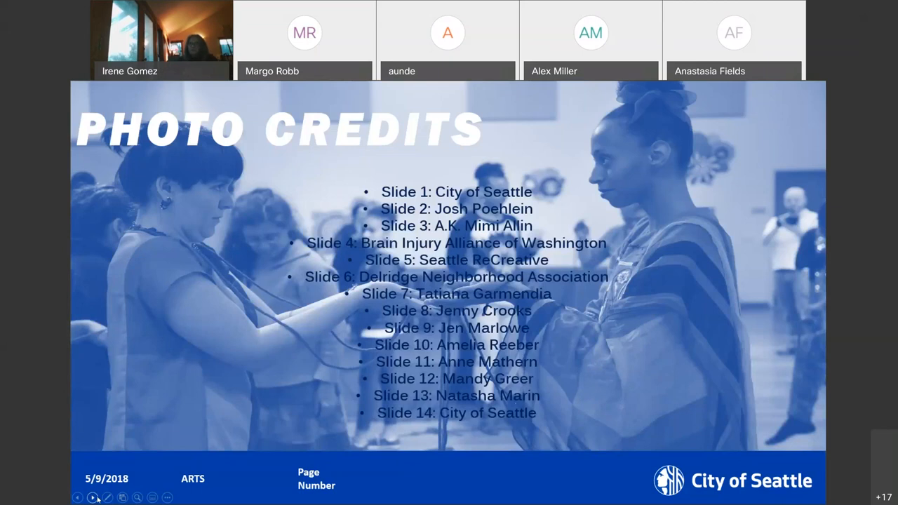
{"action": "mouse_move", "coordinate": [399, 182]}
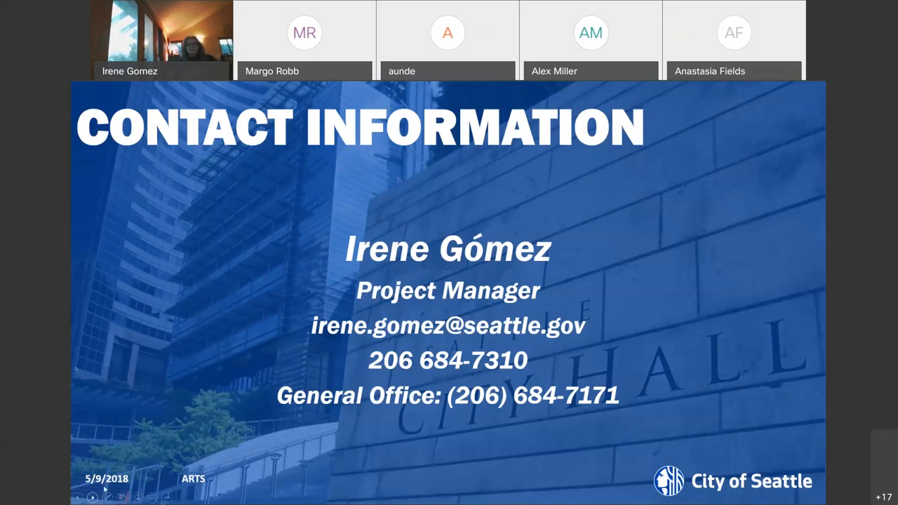
{"action": "mouse_move", "coordinate": [727, 155]}
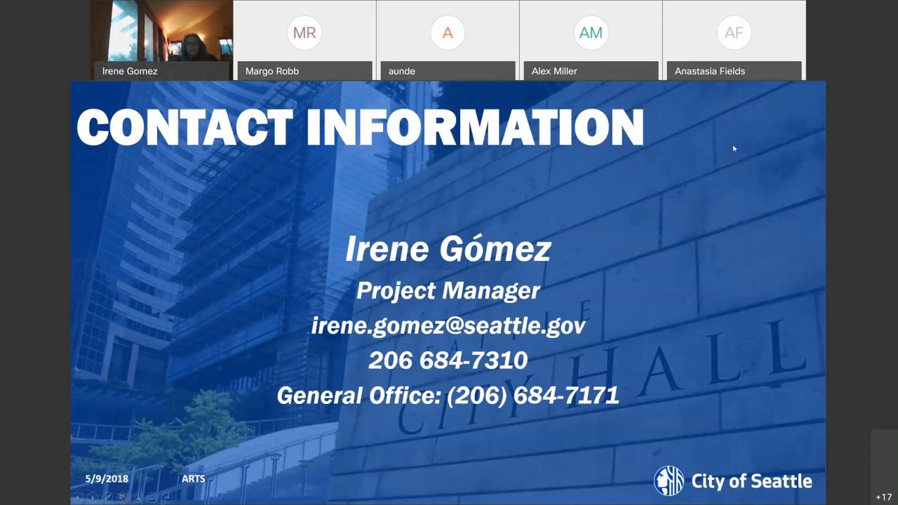
{"action": "mouse_move", "coordinate": [490, 90]}
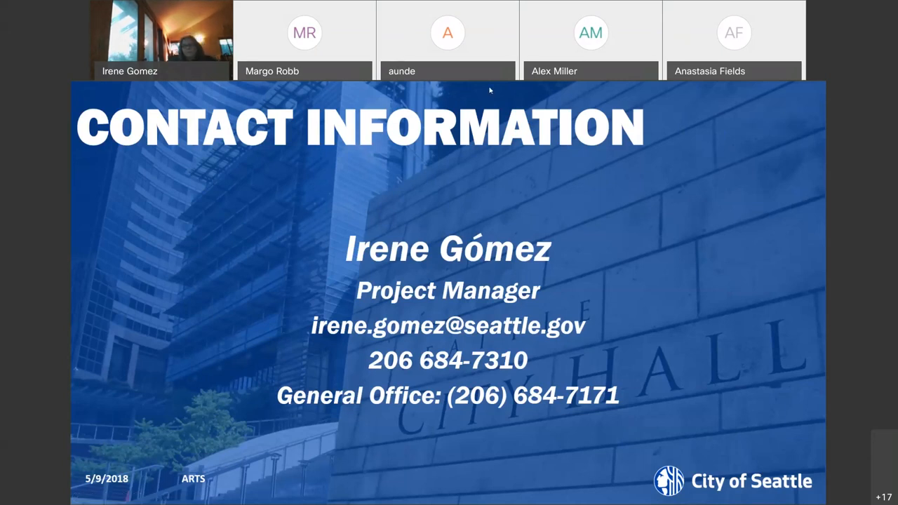
{"action": "mouse_move", "coordinate": [405, 98]}
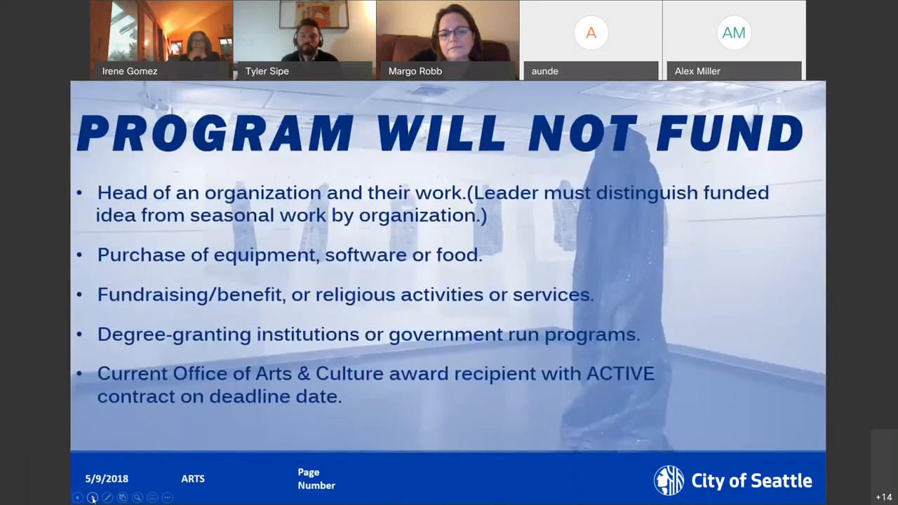
Step through the impact and first-image slides and return to Tyler Sipe's title slide with contact email.
{"action": "left_click", "coordinate": [92, 496]}
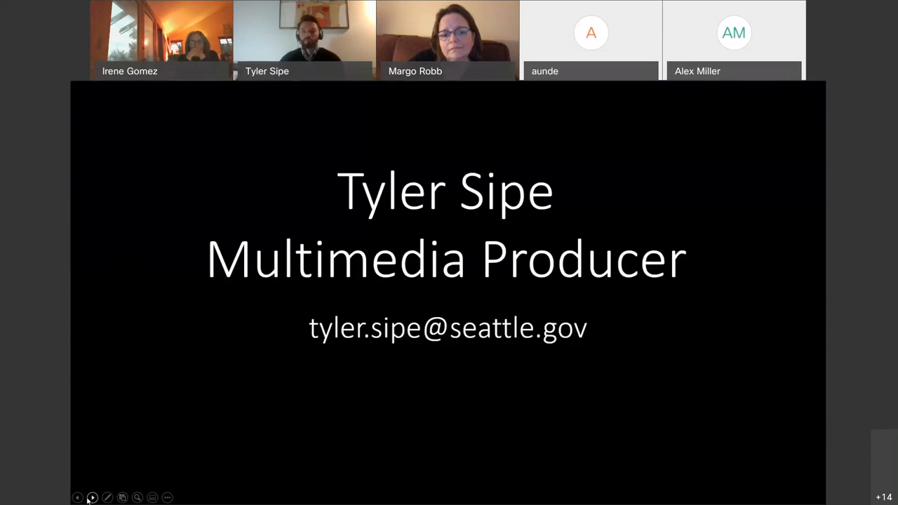
{"action": "left_click", "coordinate": [79, 496]}
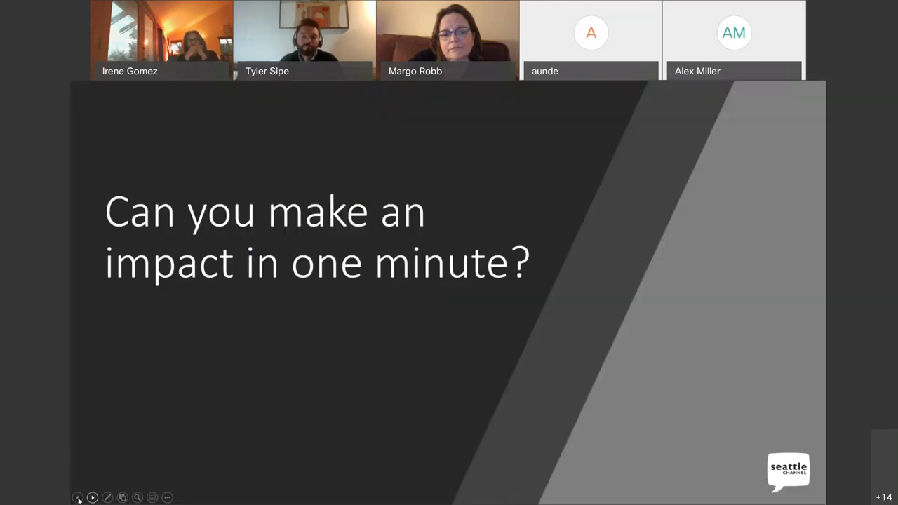
{"action": "left_click", "coordinate": [79, 497]}
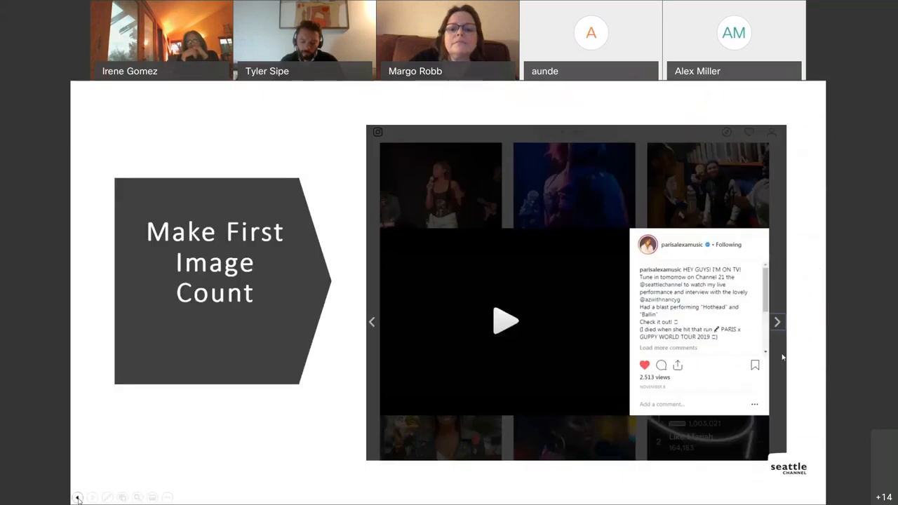
{"action": "left_click", "coordinate": [92, 496]}
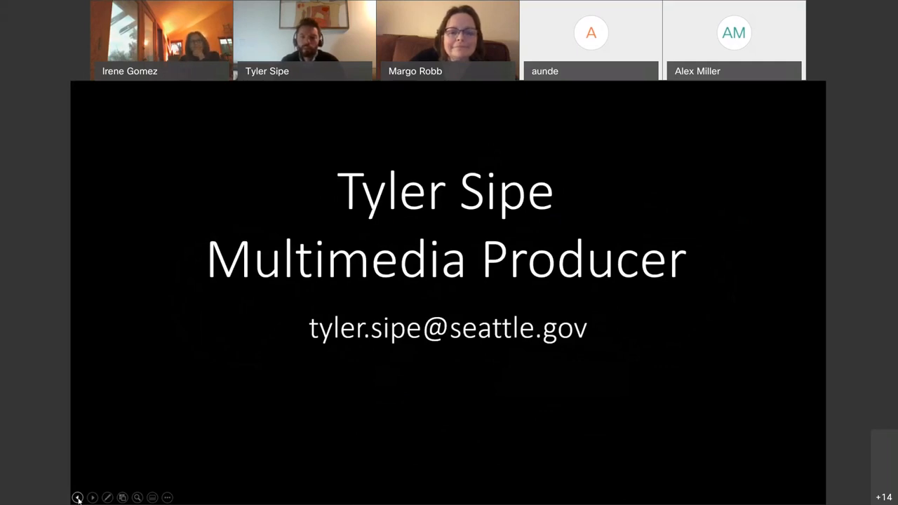
{"action": "left_click", "coordinate": [78, 497]}
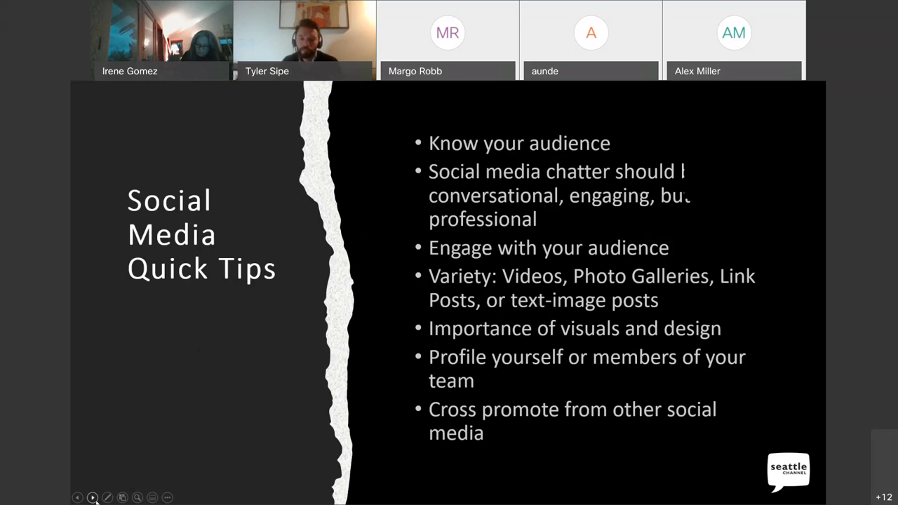
{"action": "left_click", "coordinate": [92, 497]}
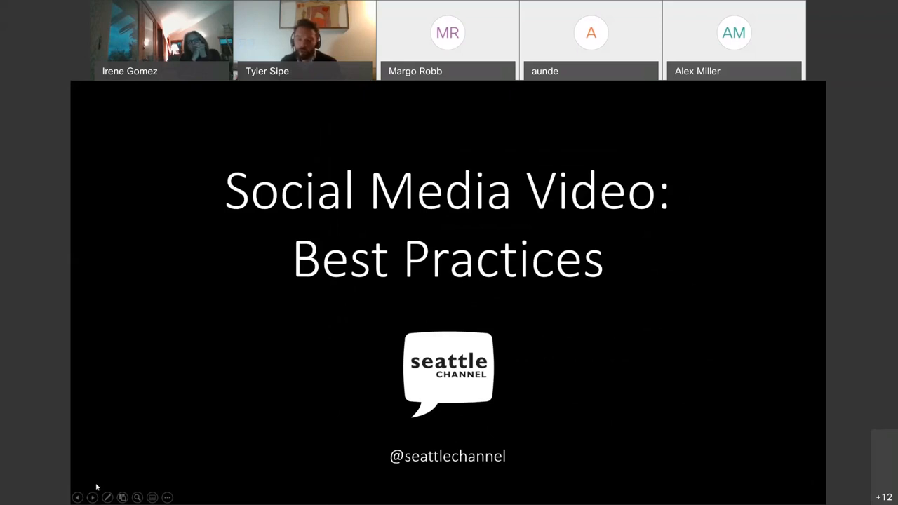
{"action": "mouse_move", "coordinate": [95, 471]}
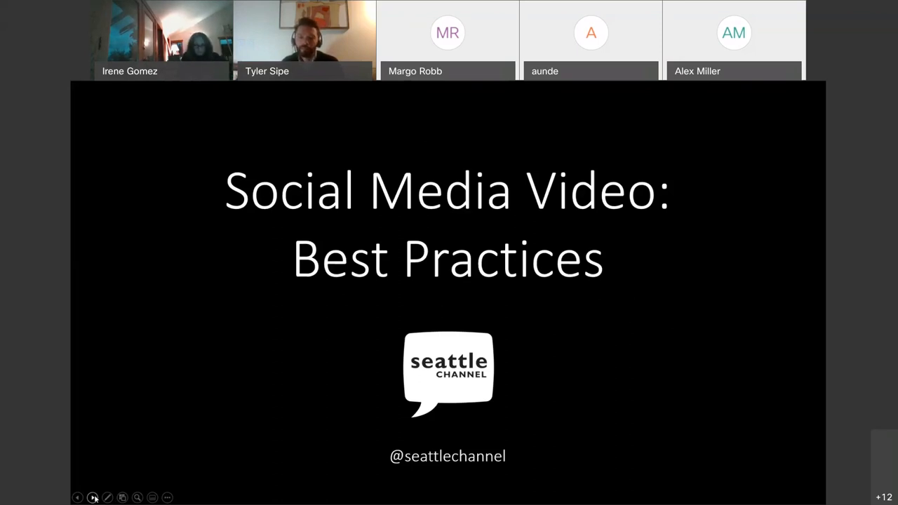
{"action": "left_click", "coordinate": [93, 496]}
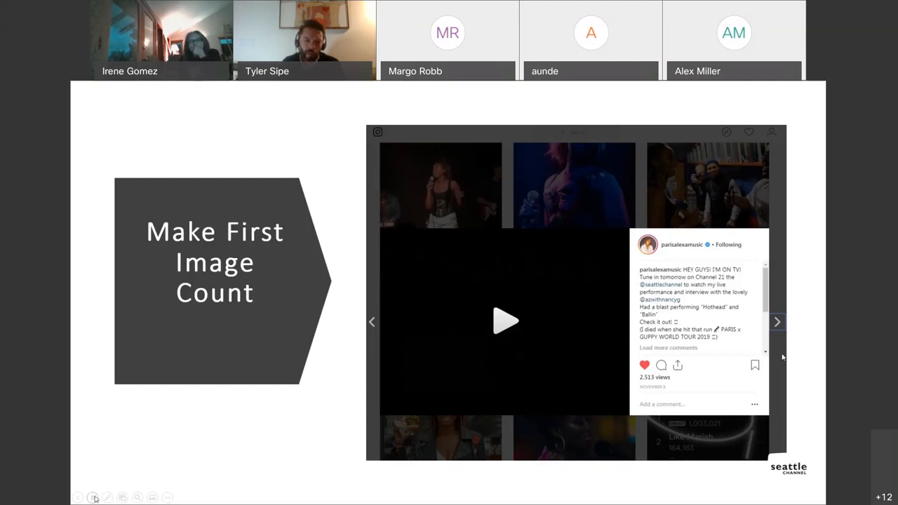
{"action": "left_click", "coordinate": [79, 496]}
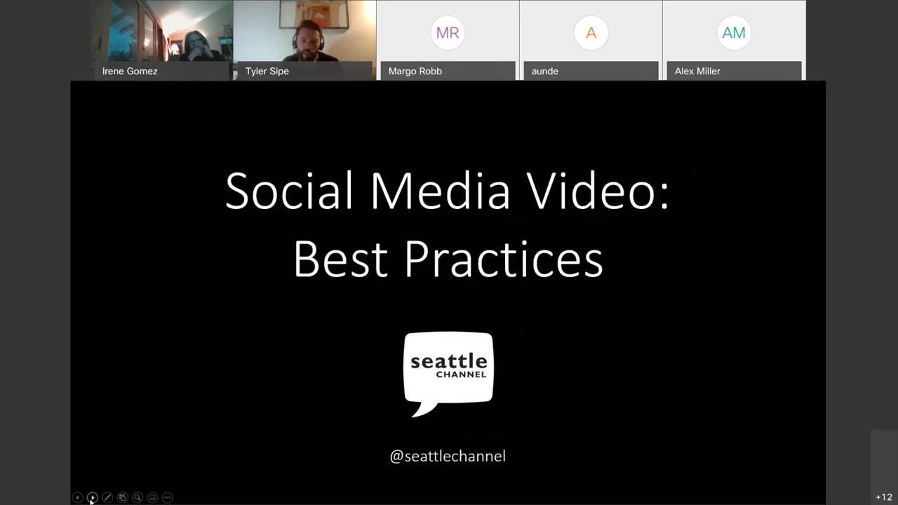
Advance to the Text on Video or Photos slide showing the Band in Seattle livestream post.
{"action": "left_click", "coordinate": [92, 496]}
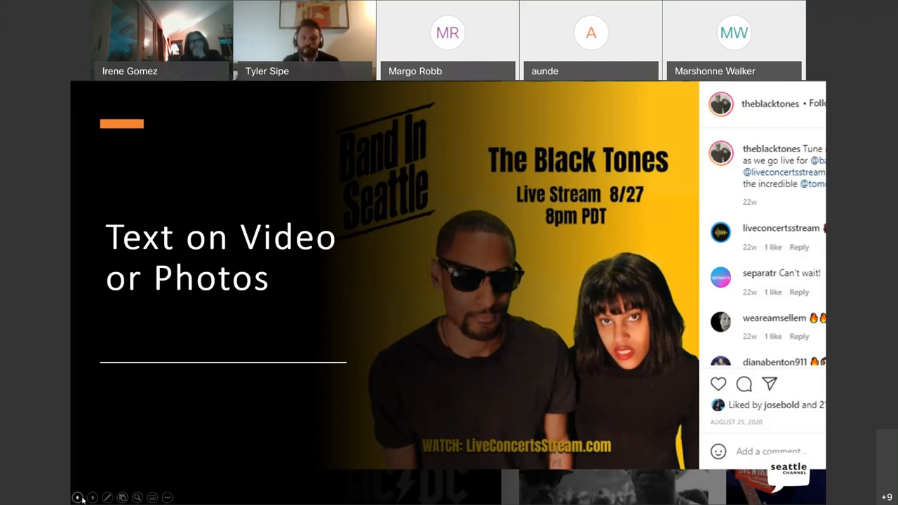
Advance to the slide asking Can you make an impact in one minute?
{"action": "left_click", "coordinate": [92, 497]}
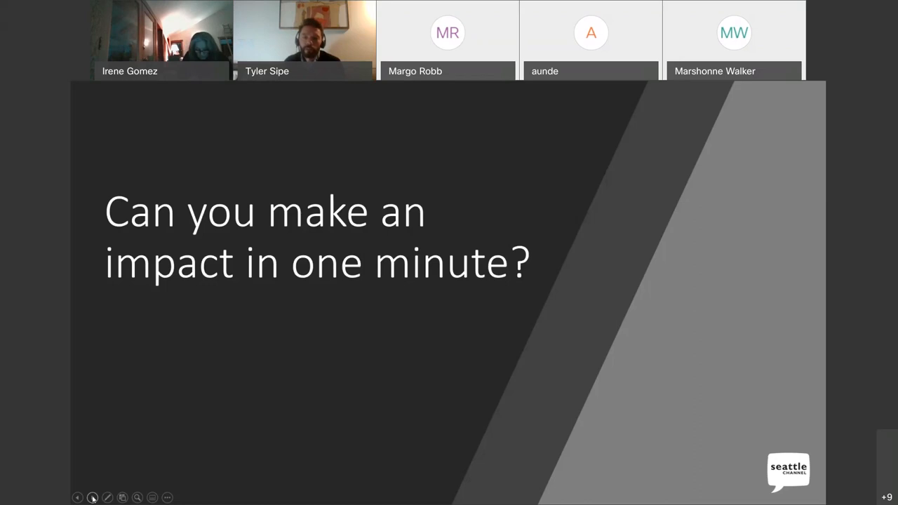
{"action": "mouse_move", "coordinate": [96, 471]}
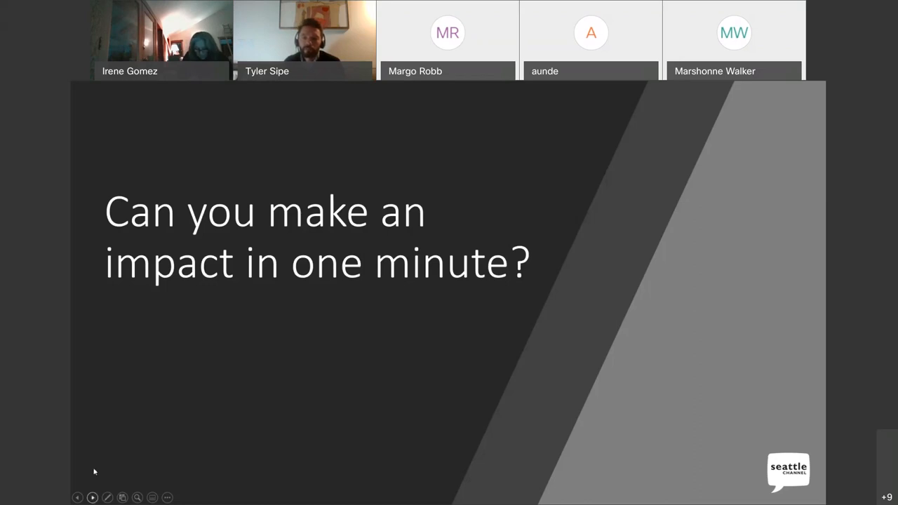
Advance to the Design Production Apps slide listing Canva, Instagram Create Mode and Adobe Spark.
{"action": "left_click", "coordinate": [92, 497]}
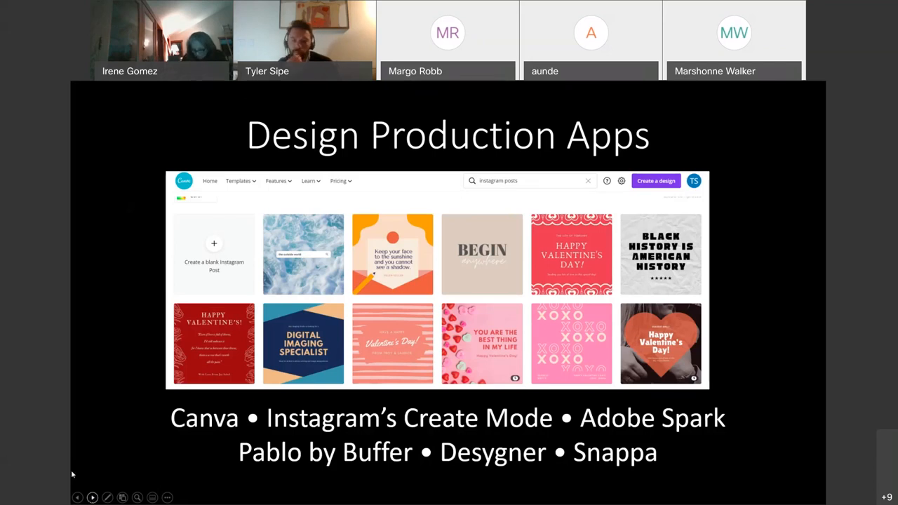
Advance to the Video Editing Software Apps slide listing Adobe Rush, Quik, Vimeo, iMovie, TikTok and Reels.
{"action": "left_click", "coordinate": [92, 497]}
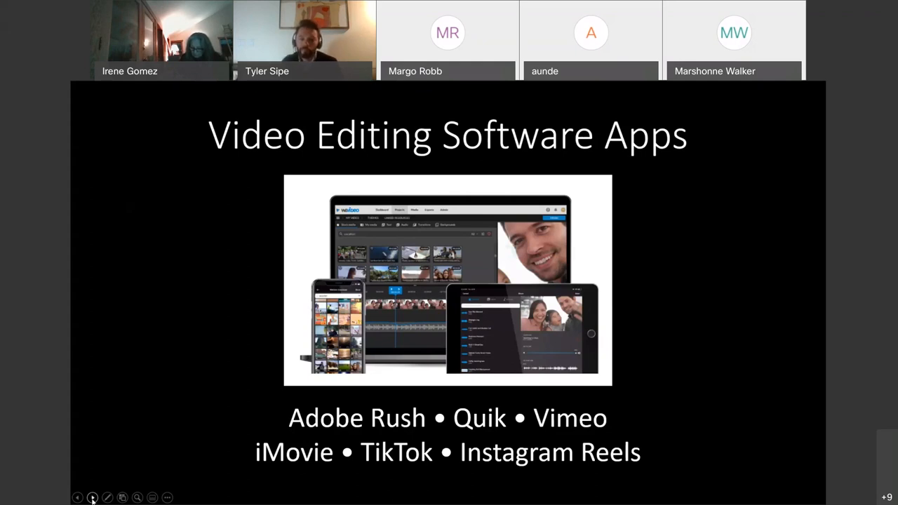
Advance to the Work Samples & Pitches slide advising short pitches and YouTube or Vimeo hosting.
{"action": "left_click", "coordinate": [92, 497]}
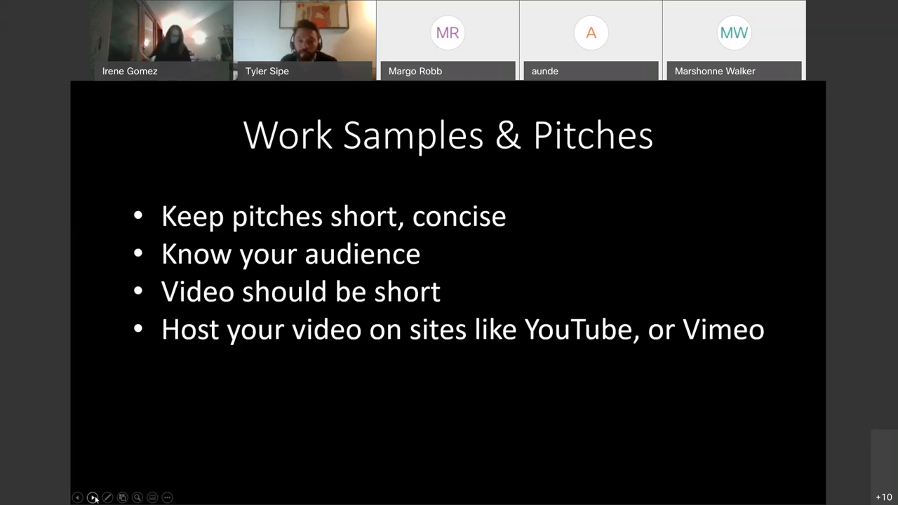
Advance to the Local Arts Organizations & Resources slide listing Photographic Center Northwest and Wa Na Wari.
{"action": "left_click", "coordinate": [93, 497]}
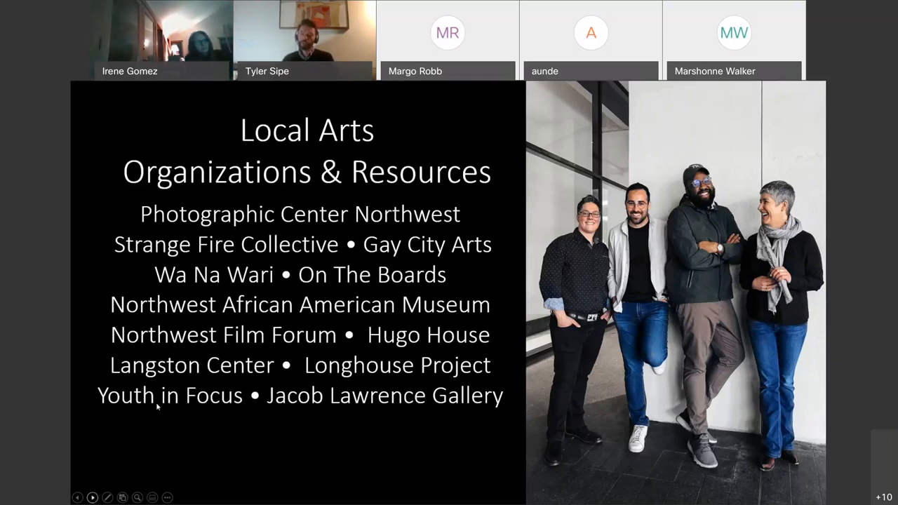
{"action": "mouse_move", "coordinate": [757, 97]}
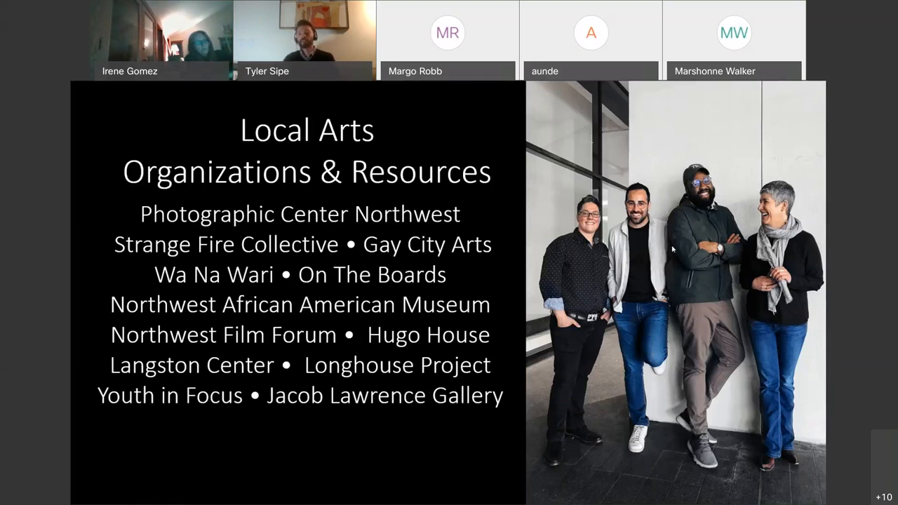
{"action": "mouse_move", "coordinate": [757, 96]}
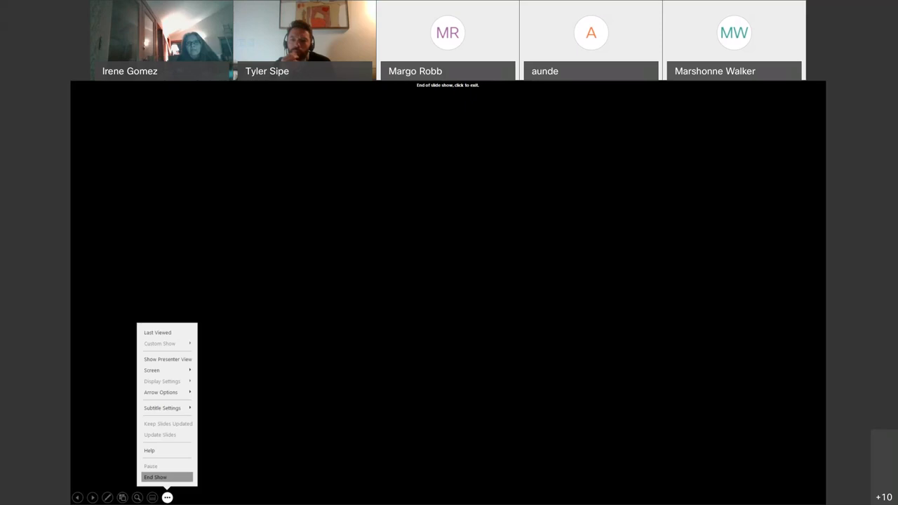
End the slide show so the PowerPoint editor appears on the Thank you closing slide.
{"action": "left_click", "coordinate": [155, 477]}
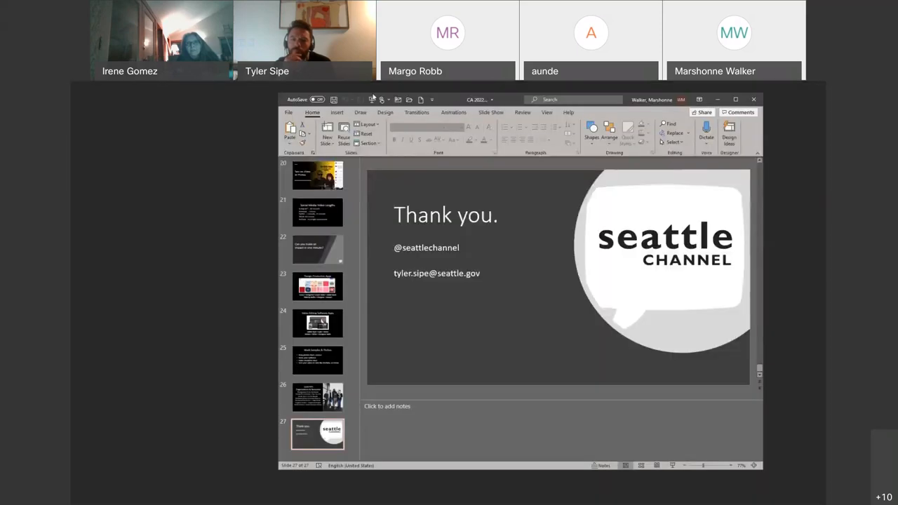